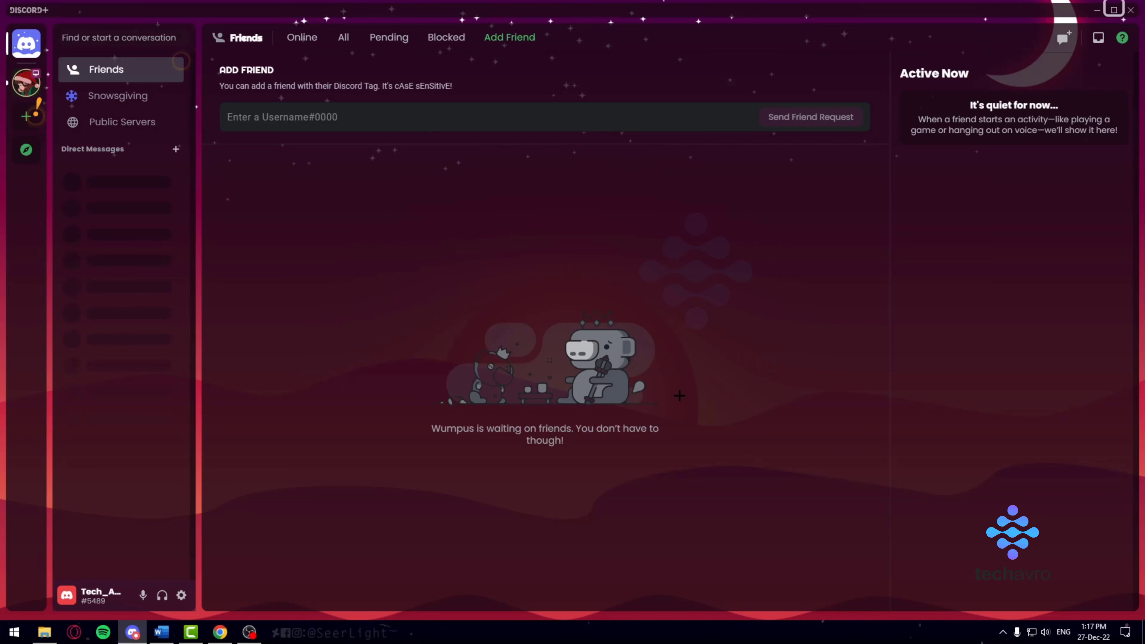
{"action": "mouse_move", "coordinate": [181, 595]}
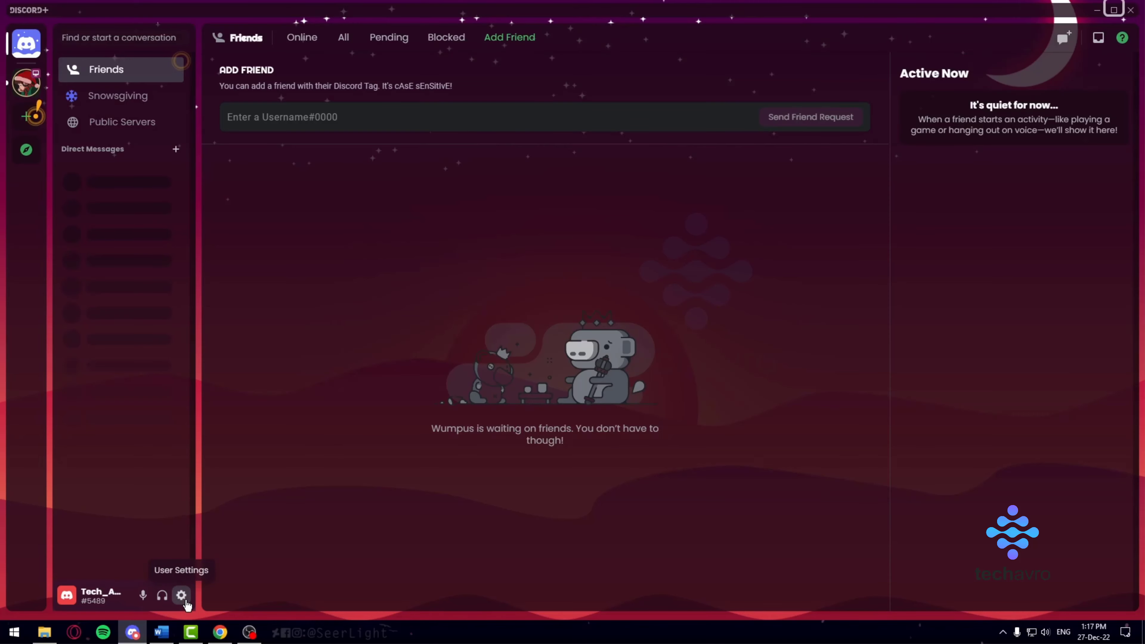
Open User Settings from the gear icon to show the My Account page.
{"action": "left_click", "coordinate": [182, 594]}
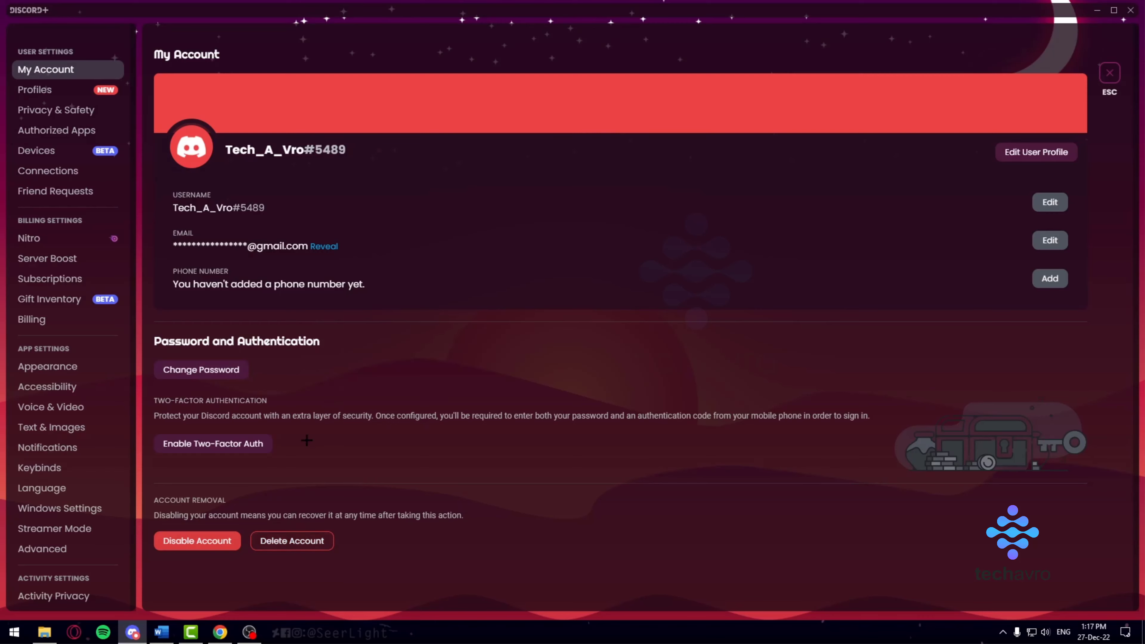
Delete the account via Delete Account, confirming with the password, landing on the login screen.
{"action": "left_click", "coordinate": [290, 541]}
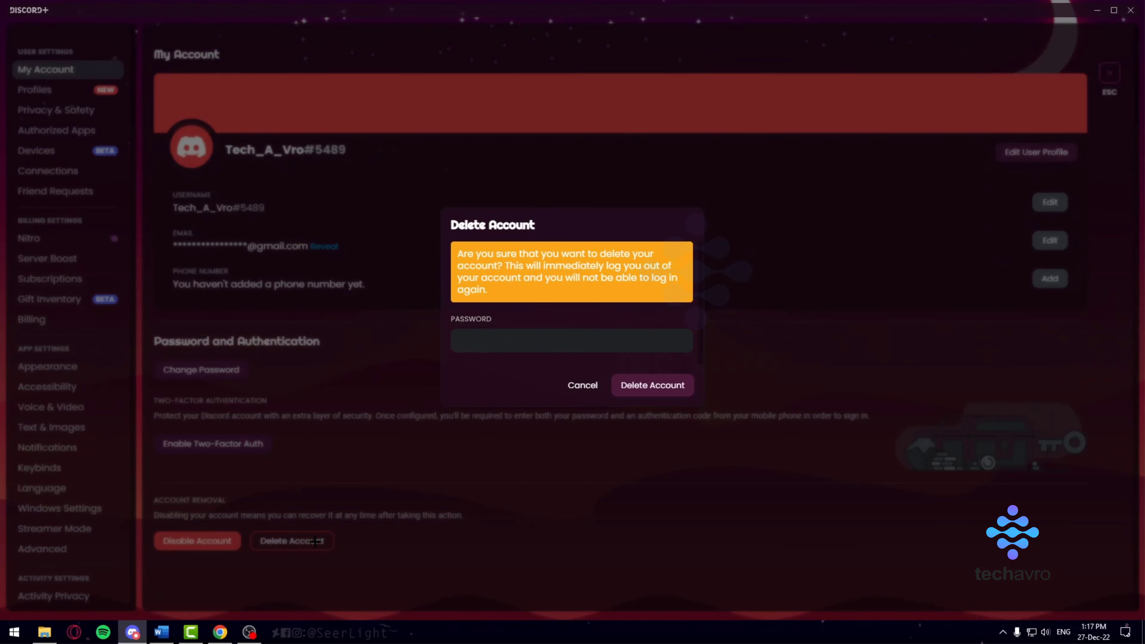
{"action": "left_click", "coordinate": [571, 340]}
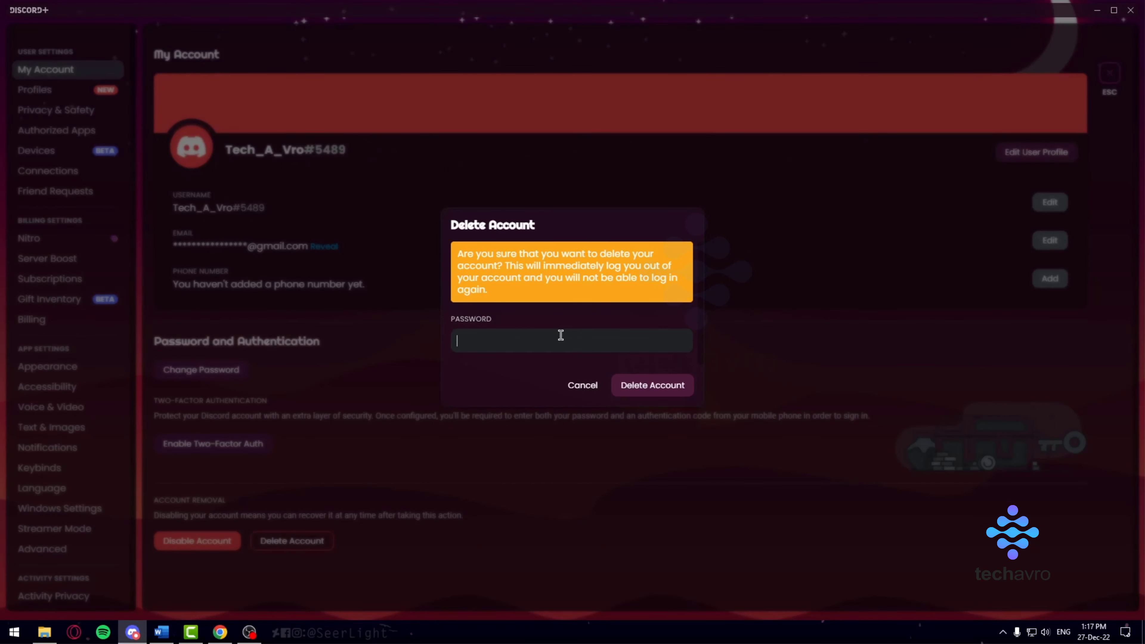
{"action": "mouse_move", "coordinate": [593, 278]}
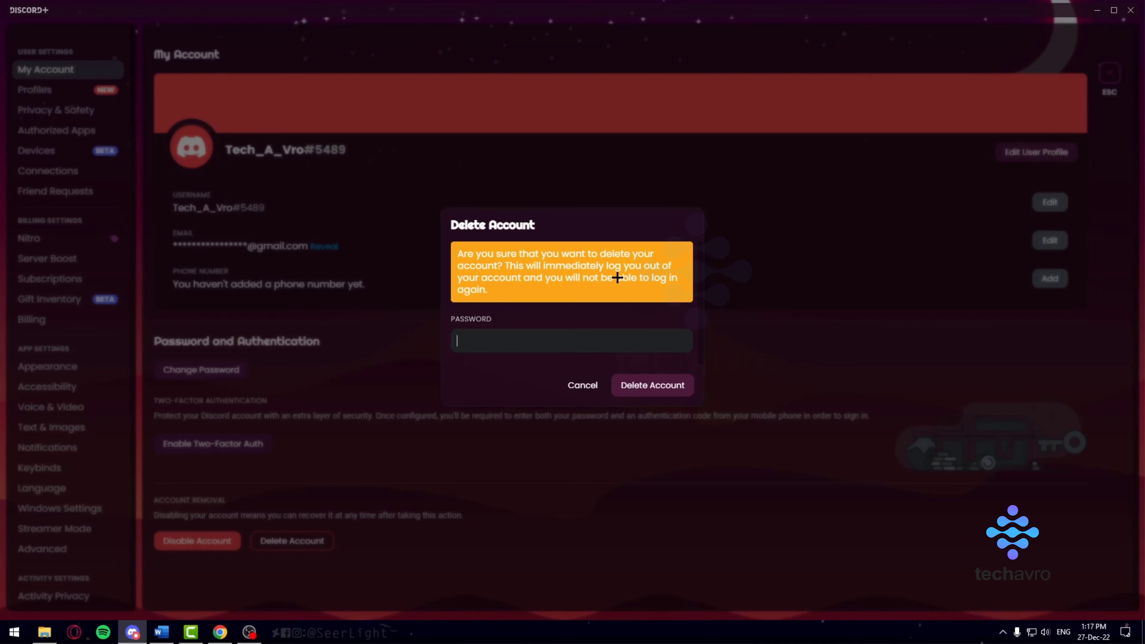
{"action": "mouse_move", "coordinate": [566, 322]}
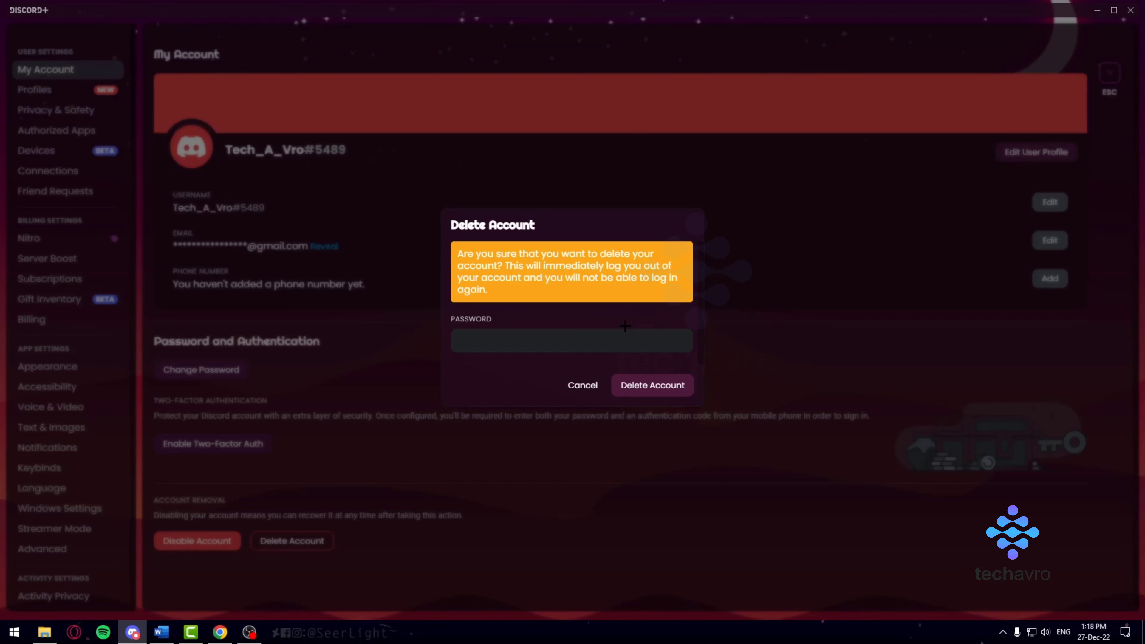
{"action": "left_click", "coordinate": [572, 341]}
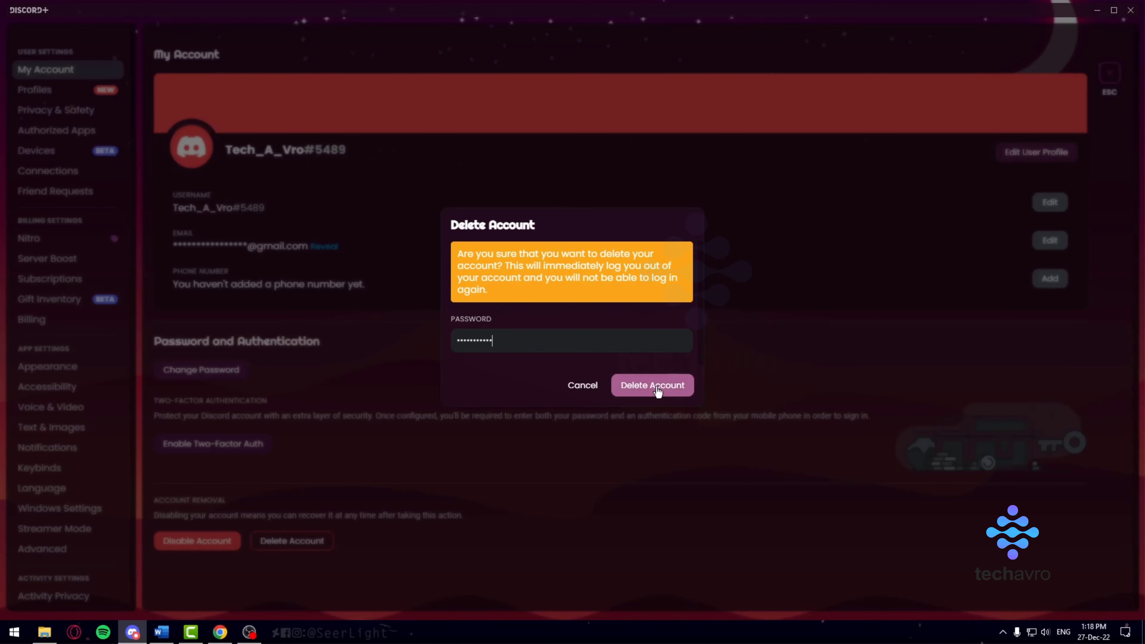
{"action": "left_click", "coordinate": [651, 385]}
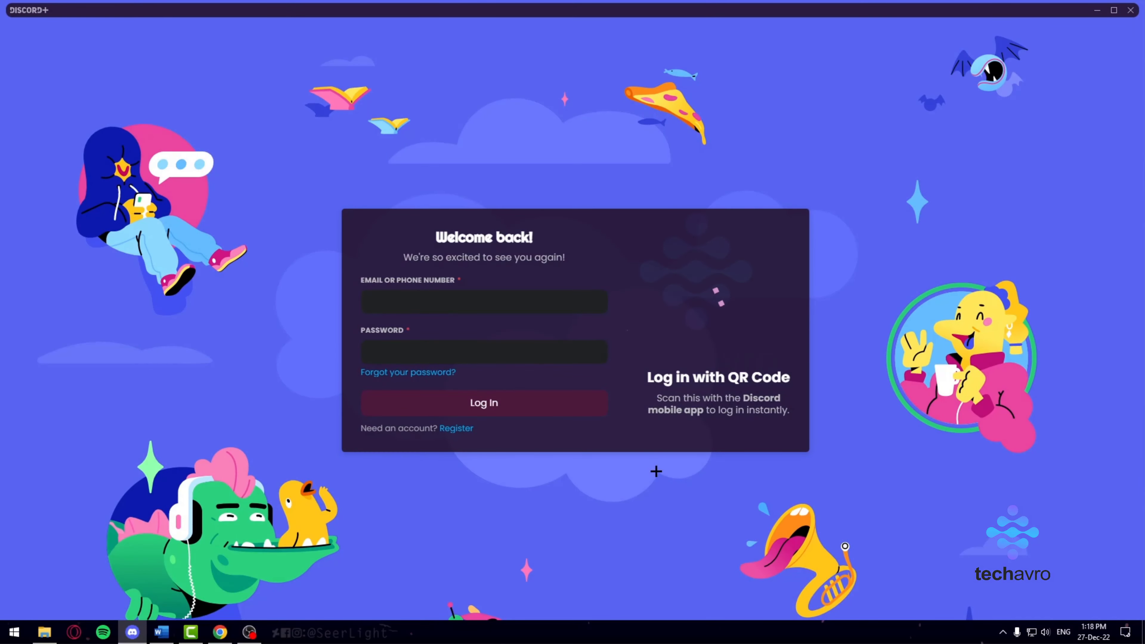